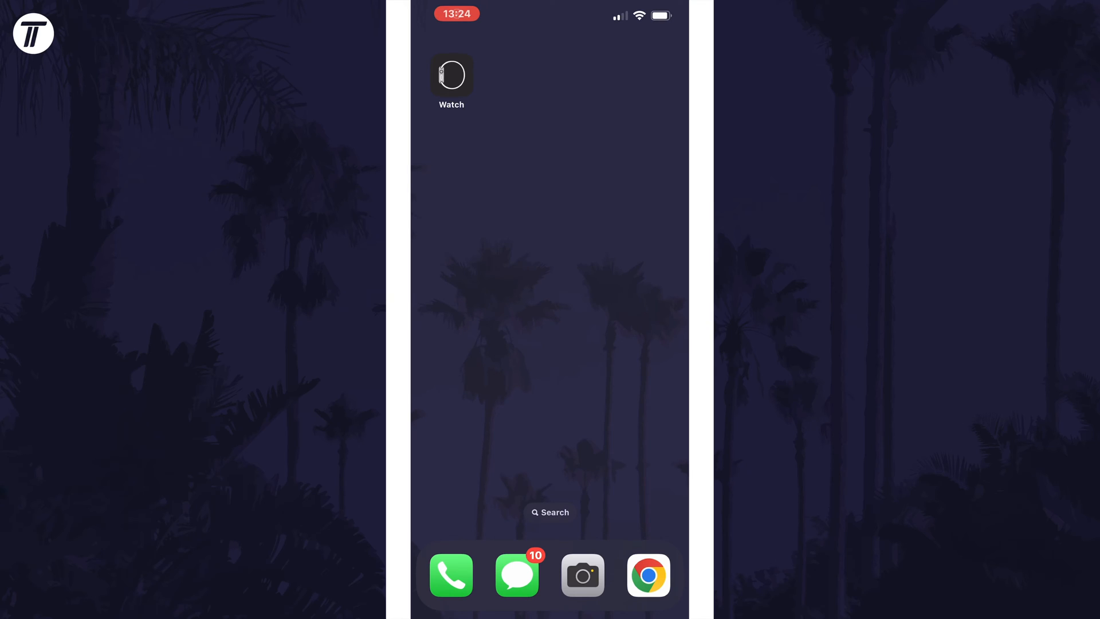
Navigate My Watch > Gestures > Double Tap in the iPhone Watch app.
left_click(451, 75)
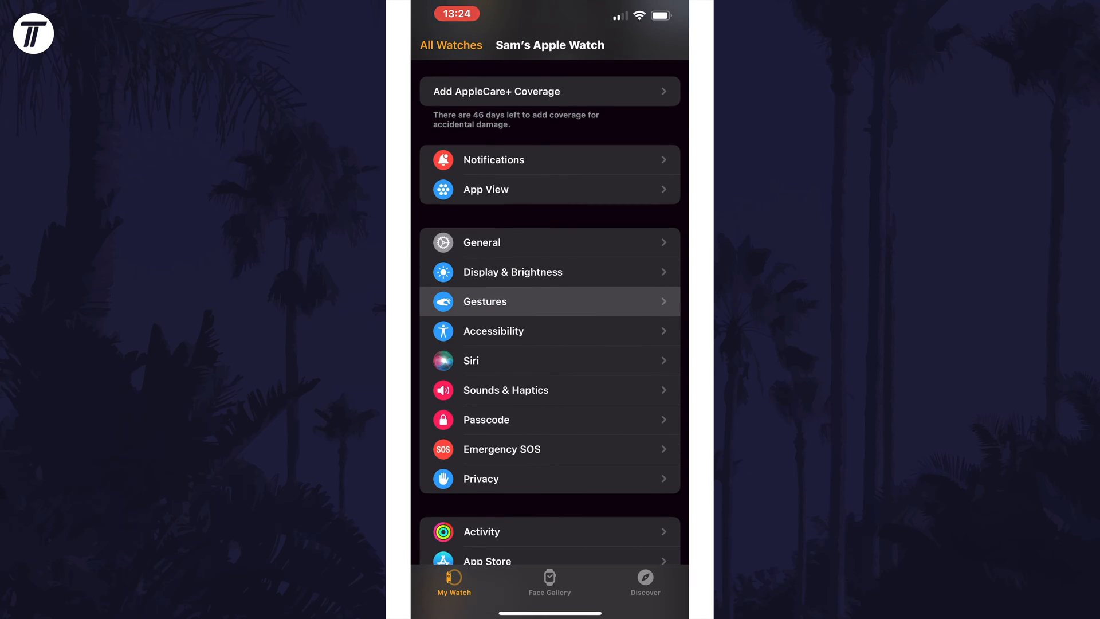
left_click(549, 302)
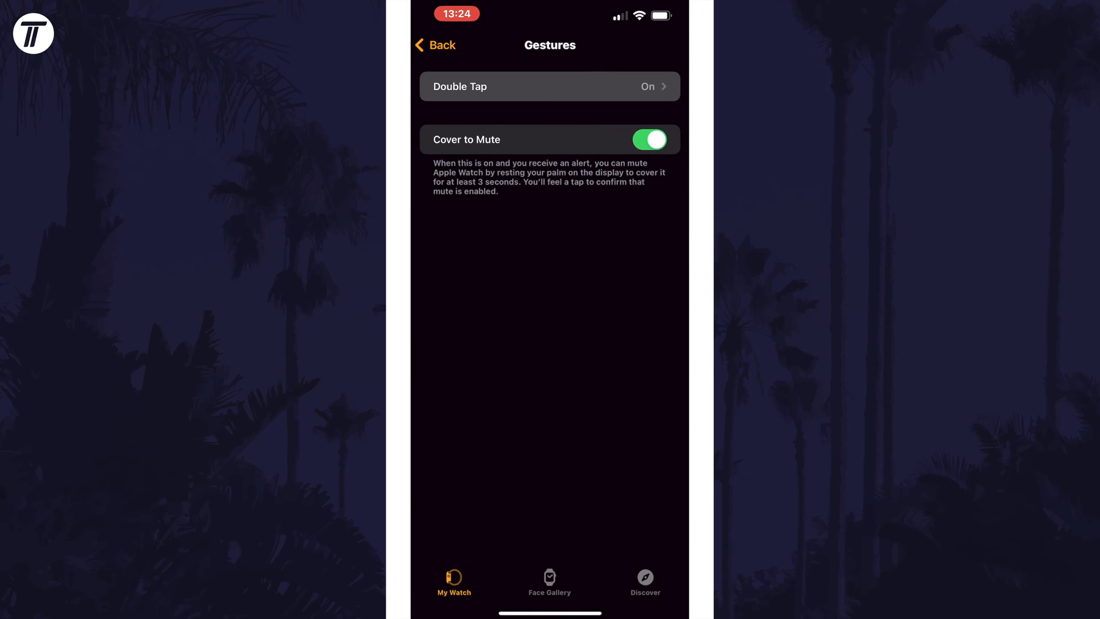
left_click(549, 86)
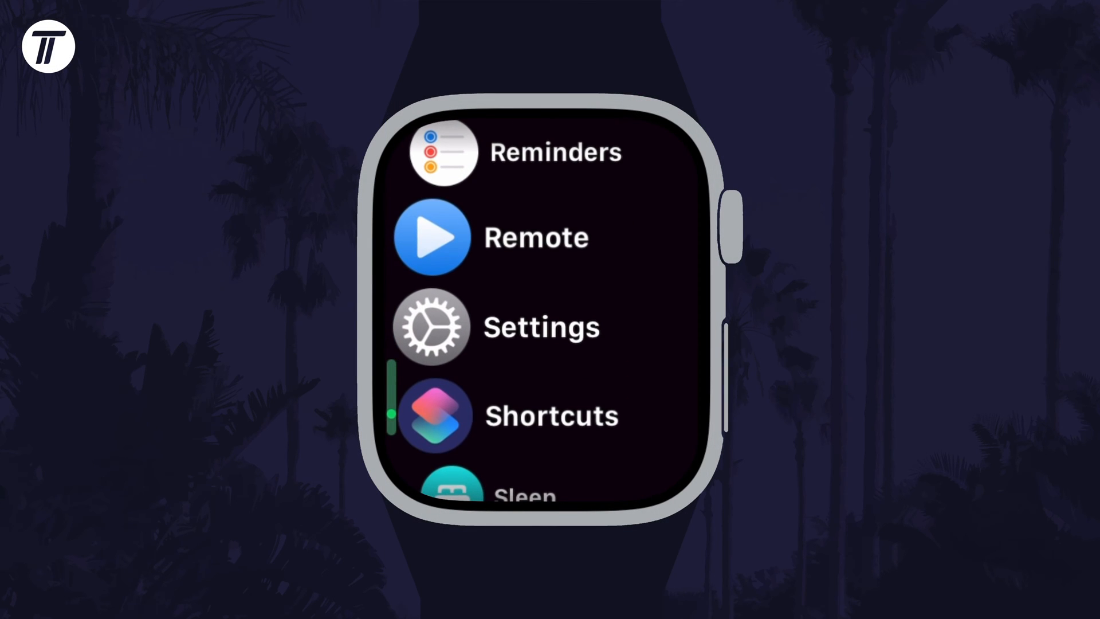
On the watch, navigate Settings > Gestures > Double Tap and switch the toggle off.
left_click(432, 326)
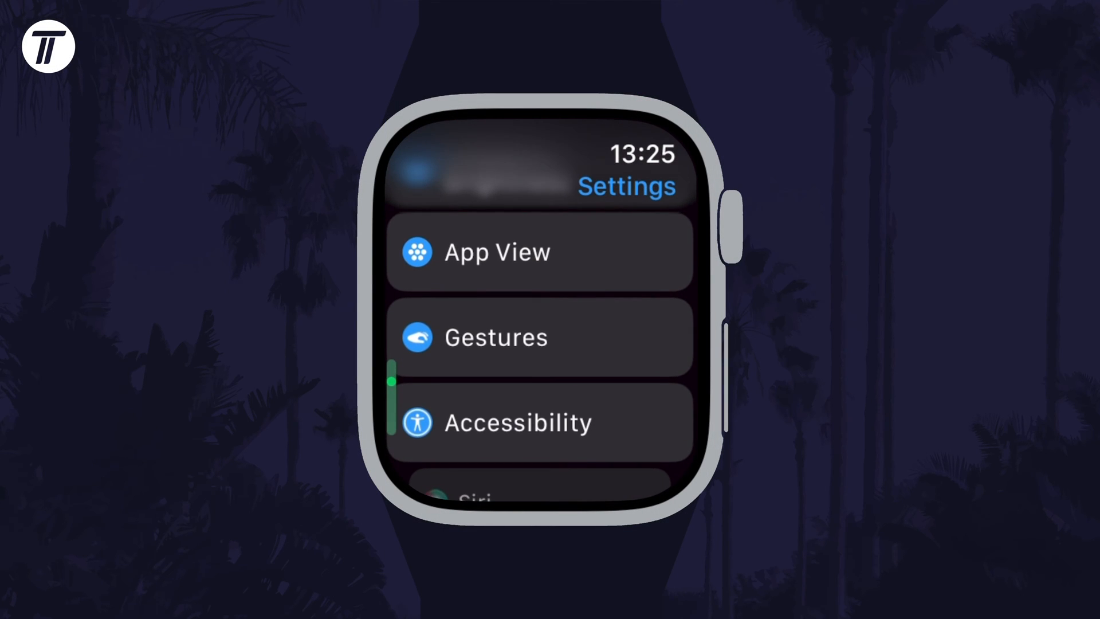
left_click(540, 337)
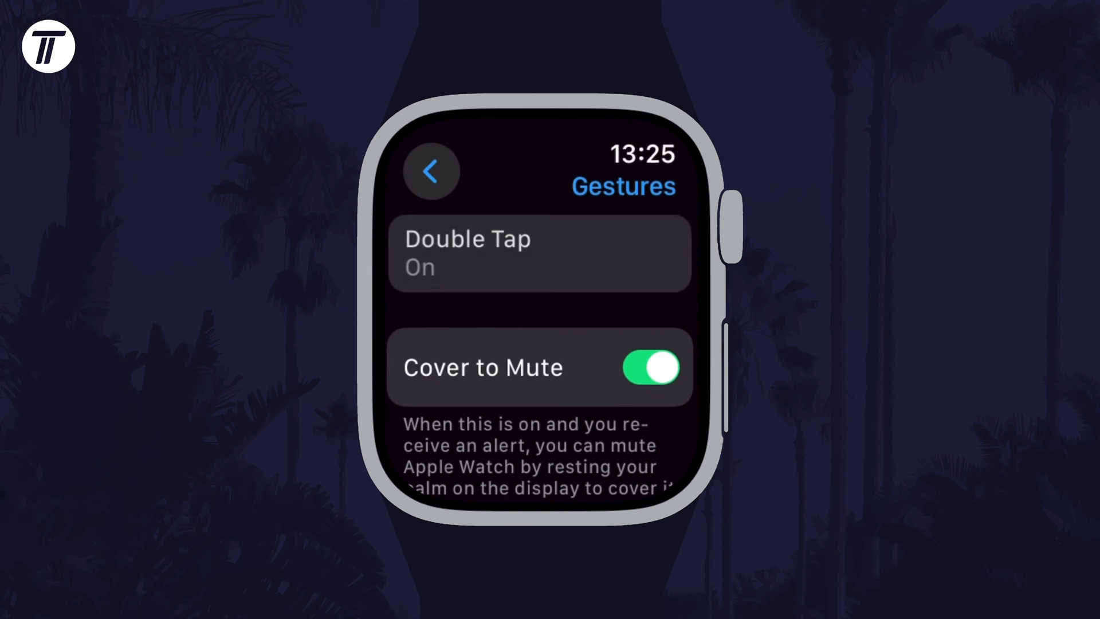
left_click(538, 252)
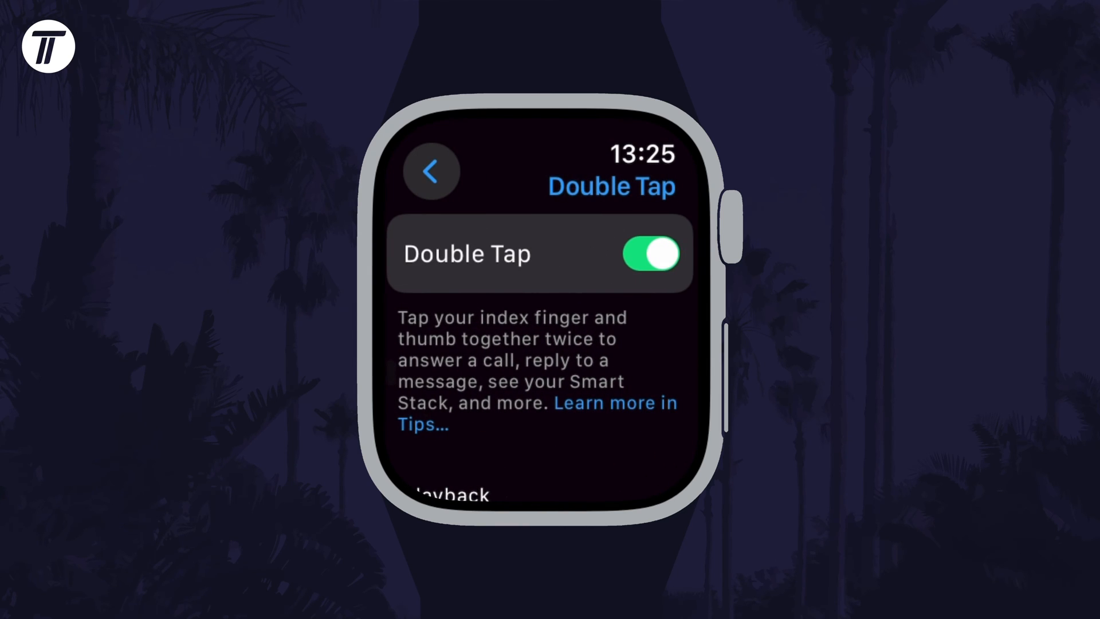
left_click(646, 254)
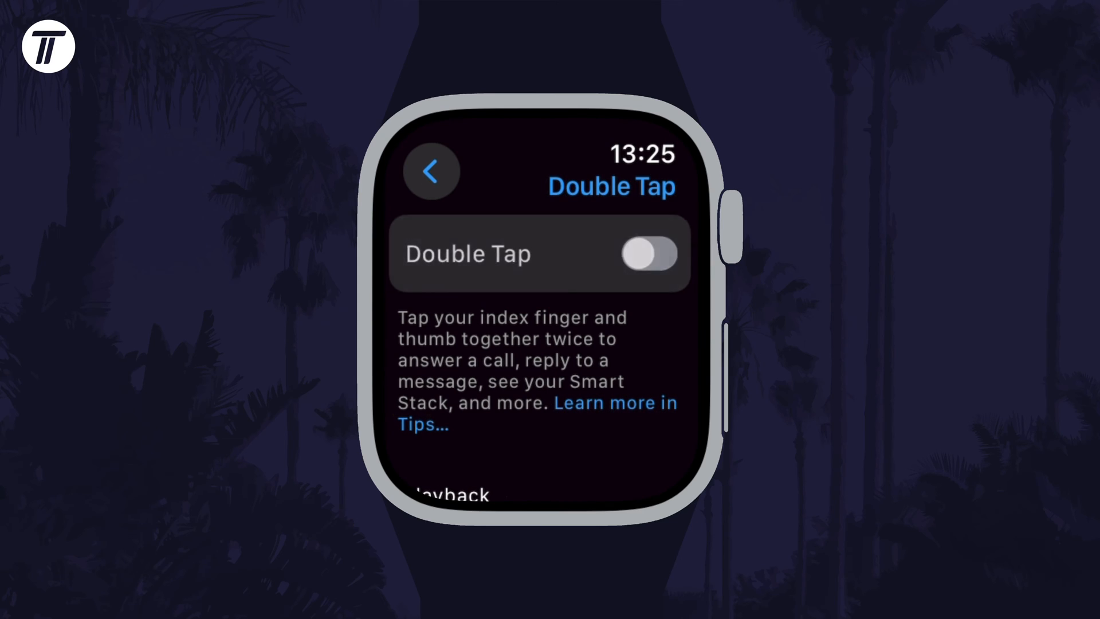
scroll("down", 3)
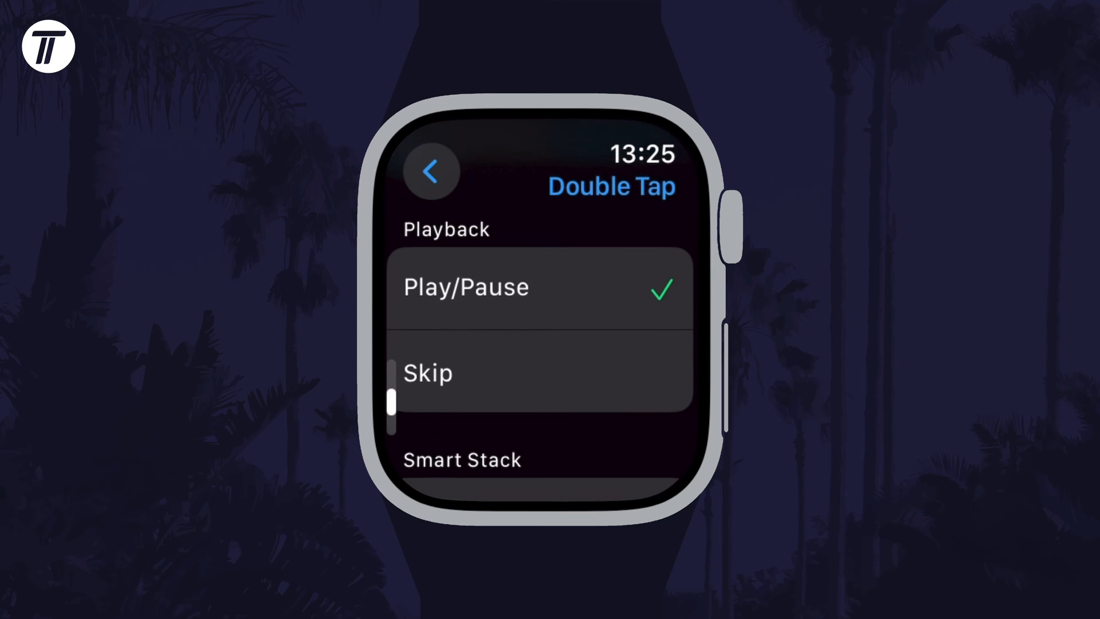
scroll("up", 3)
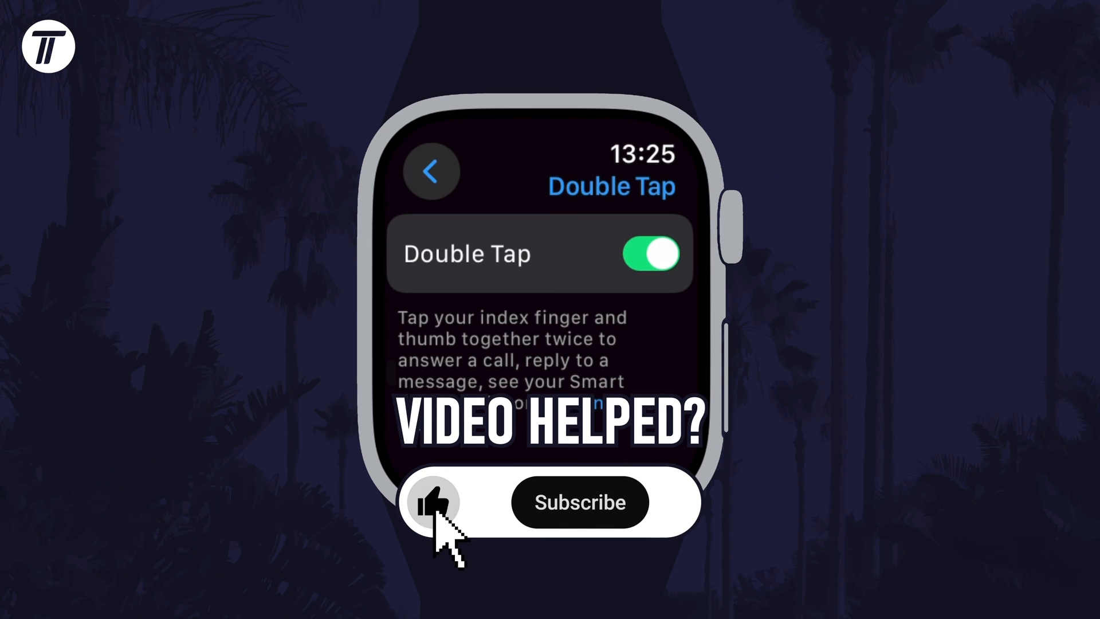
left_click(579, 501)
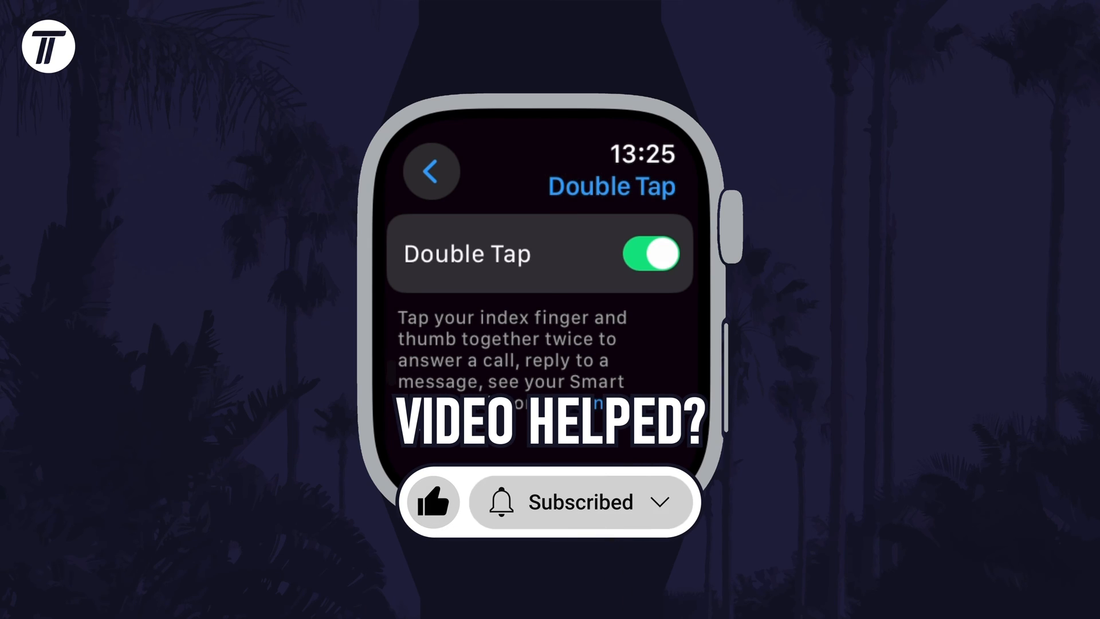